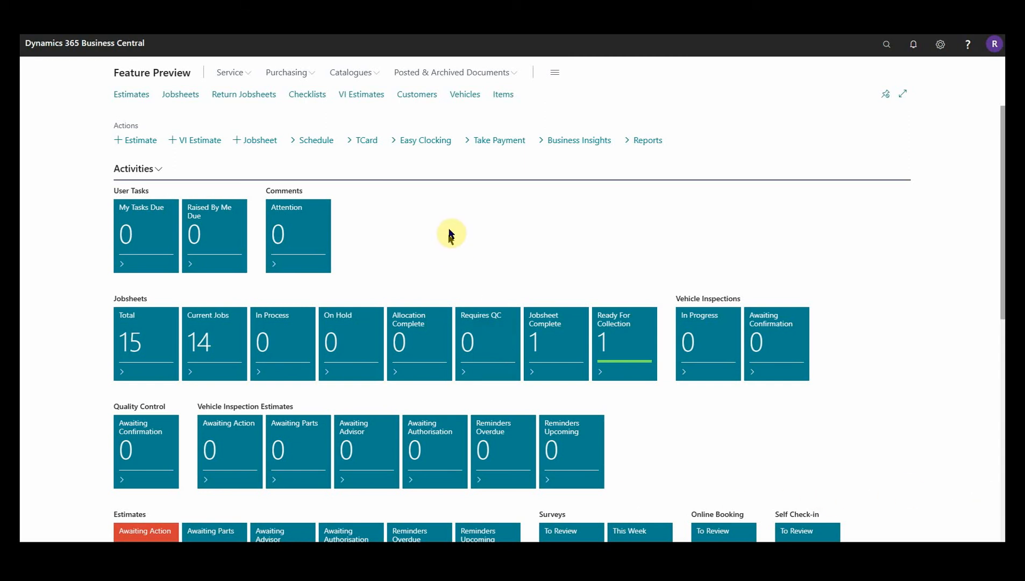
Start a Payment Assist customer payment using bank transfer receipt as the payment method
{"action": "left_click", "coordinate": [416, 94]}
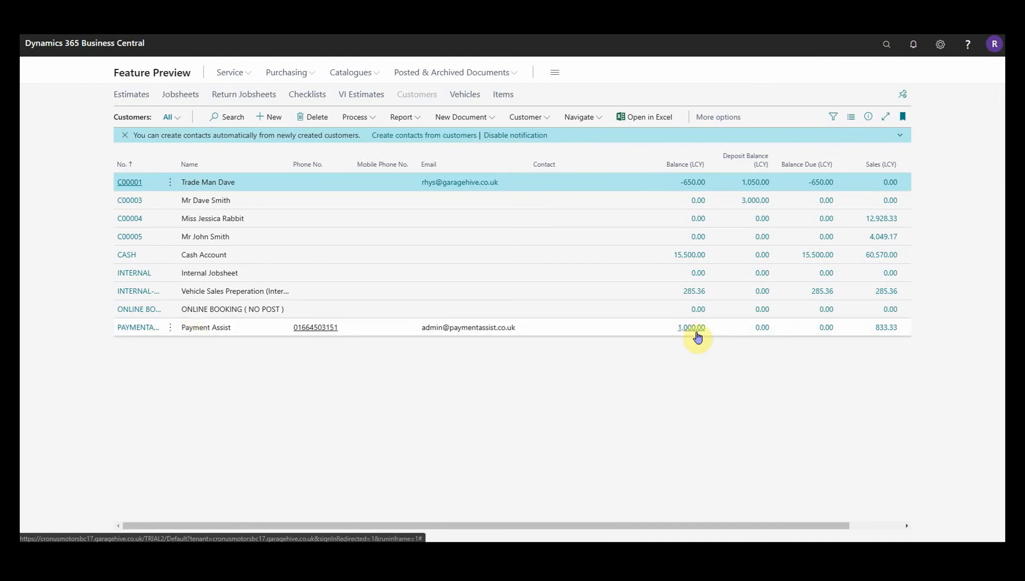
{"action": "mouse_move", "coordinate": [691, 327]}
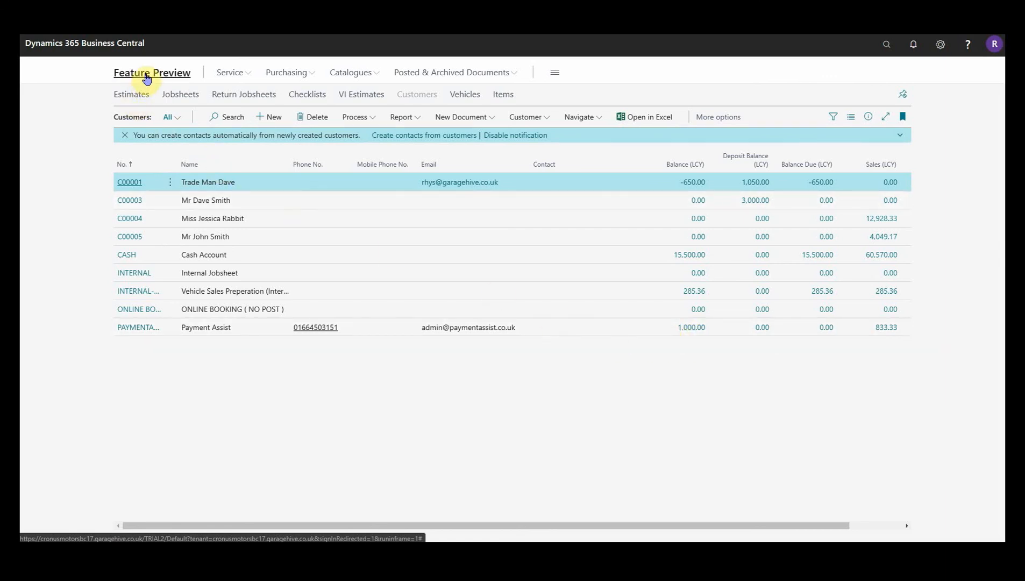
{"action": "left_click", "coordinate": [152, 72]}
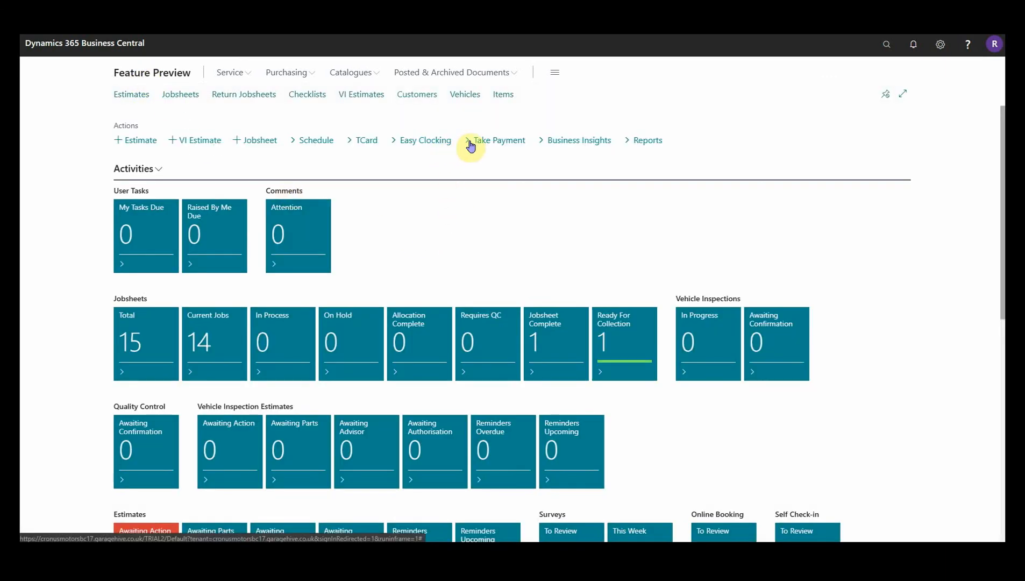
{"action": "left_click", "coordinate": [500, 140]}
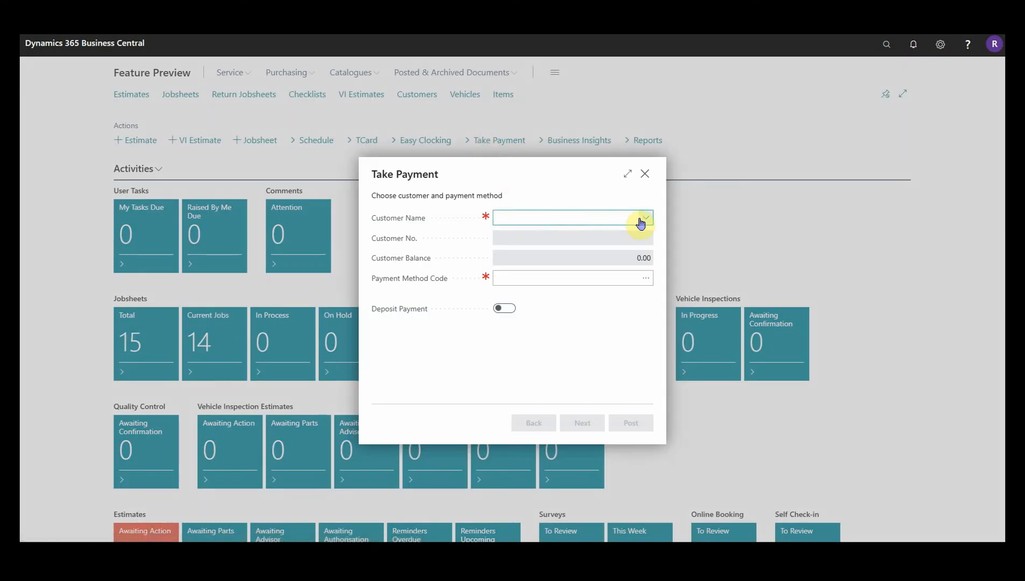
{"action": "type", "text": "pay"}
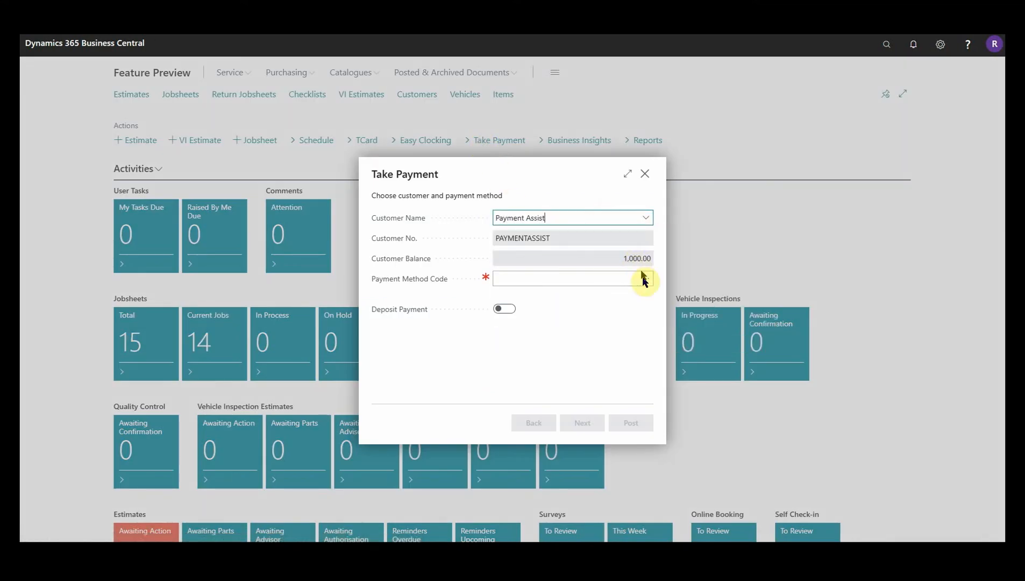
{"action": "left_click", "coordinate": [645, 278]}
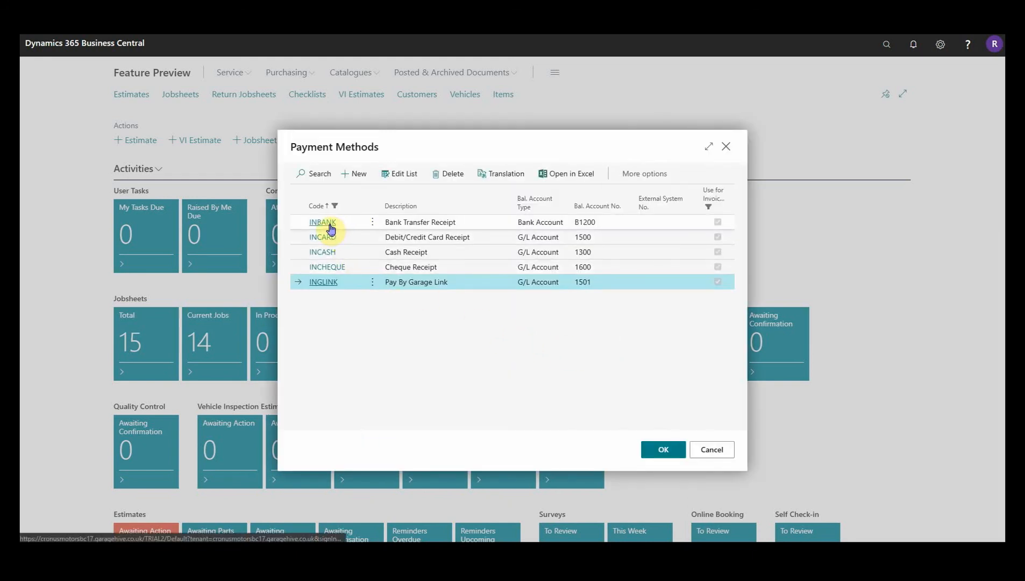
{"action": "left_click", "coordinate": [662, 449]}
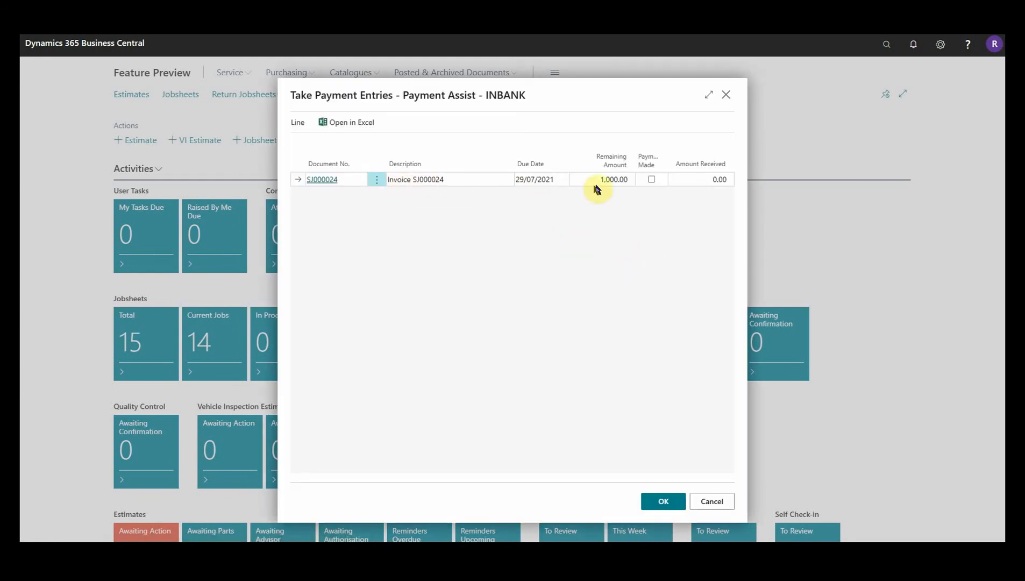
Mark invoice SJ000024 paid with 915 received, then review and post the payment
{"action": "left_click", "coordinate": [651, 178]}
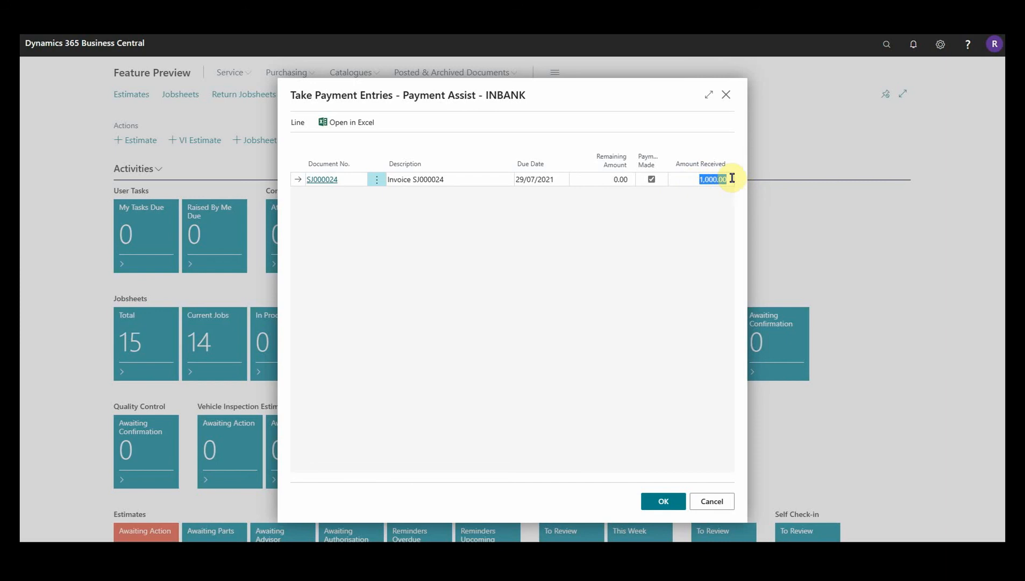
{"action": "type", "text": "915"}
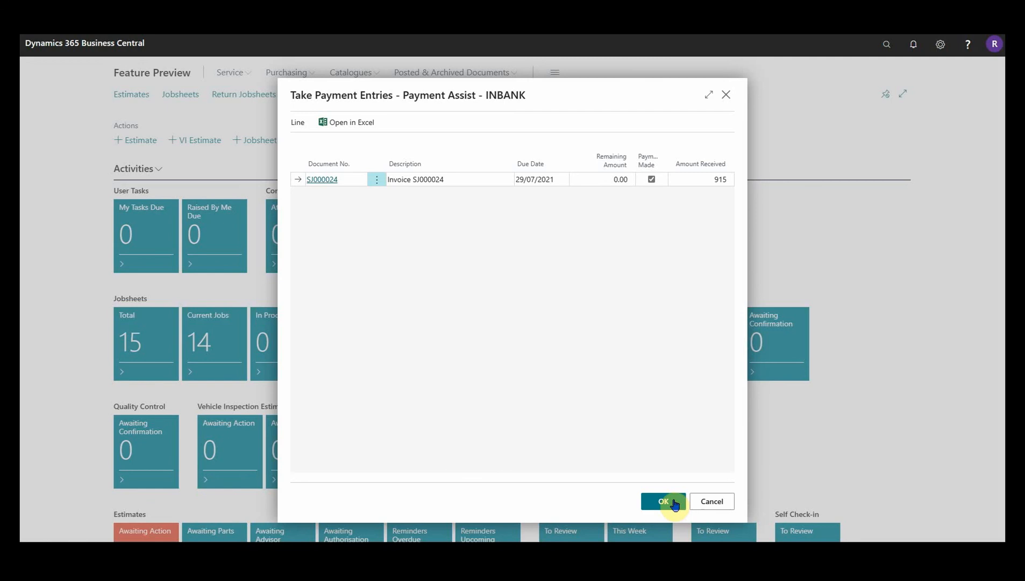
{"action": "left_click", "coordinate": [663, 501]}
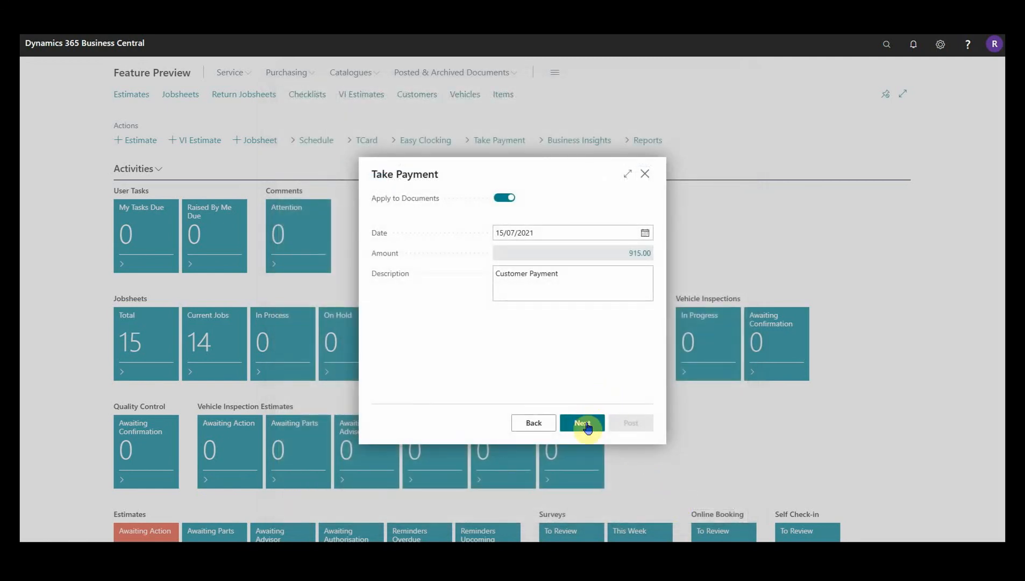
{"action": "left_click", "coordinate": [580, 423]}
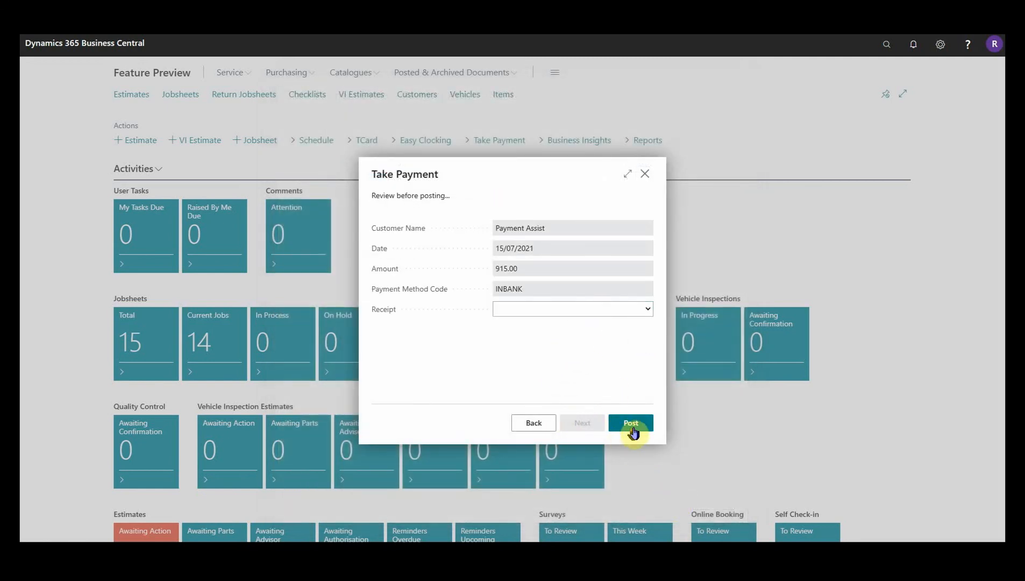
{"action": "left_click", "coordinate": [630, 422]}
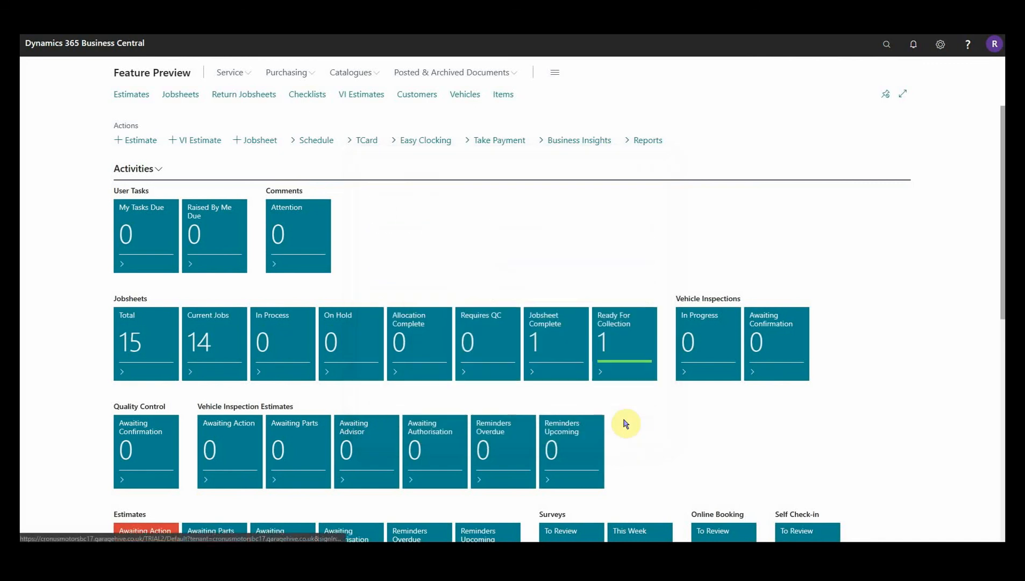
Open Customers to check Payment Assist's remaining 85.00 Balance (LCY)
{"action": "left_click", "coordinate": [416, 94]}
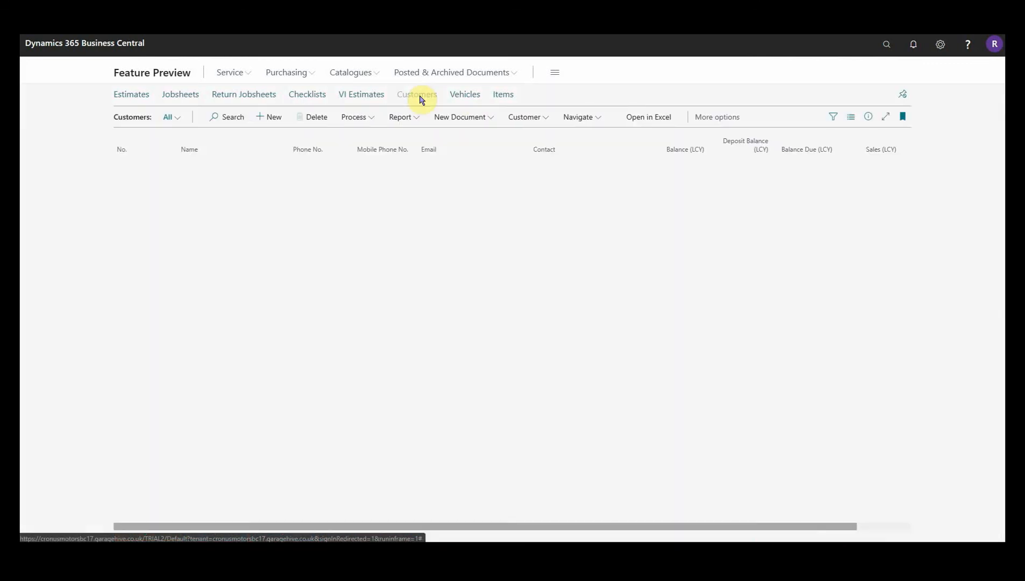
{"action": "left_click", "coordinate": [416, 93]}
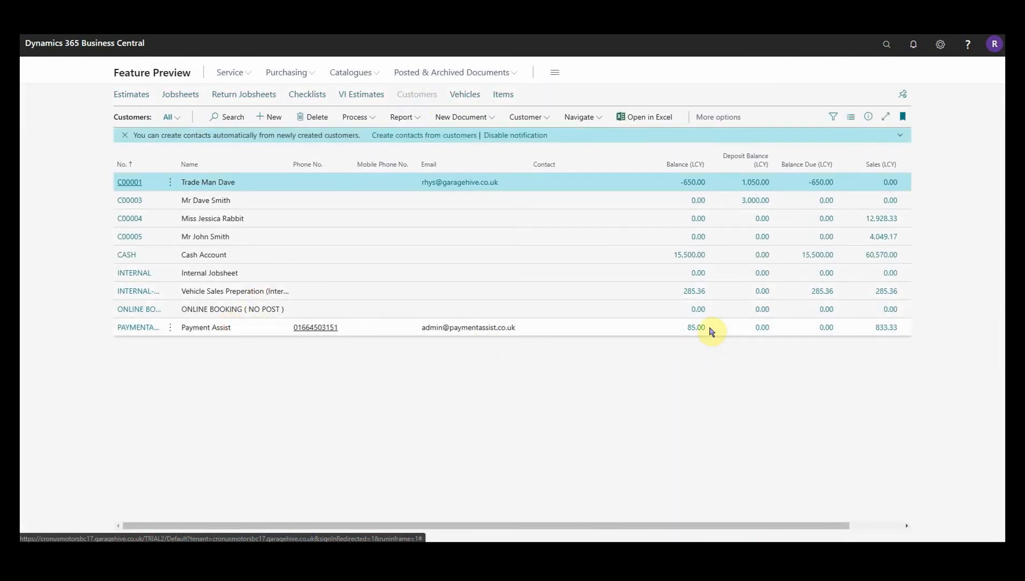
{"action": "mouse_move", "coordinate": [696, 327]}
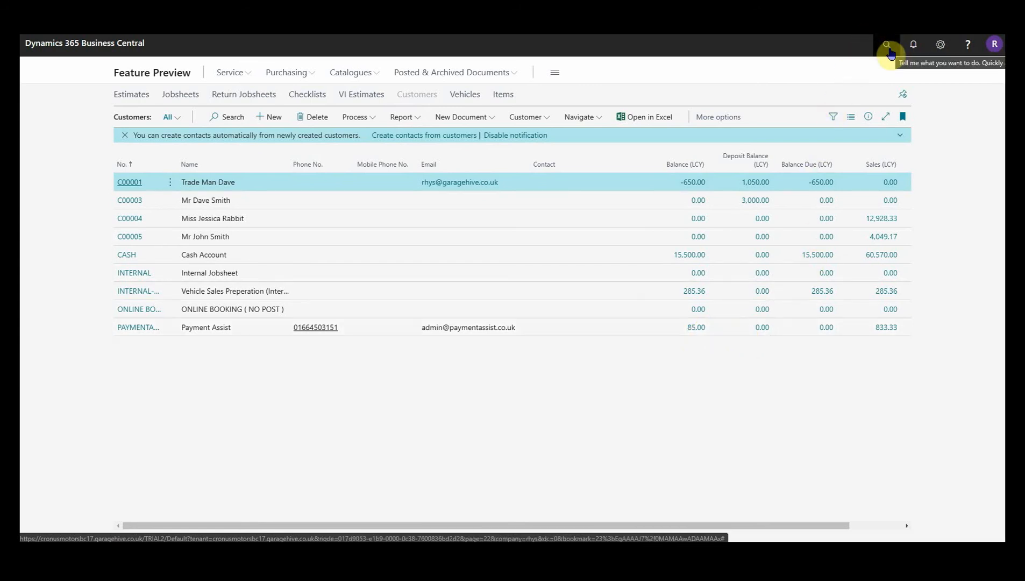
Search Tell Me for 'sales cre', bookmark Sales Credit Memos, and open that list
{"action": "left_click", "coordinate": [886, 43]}
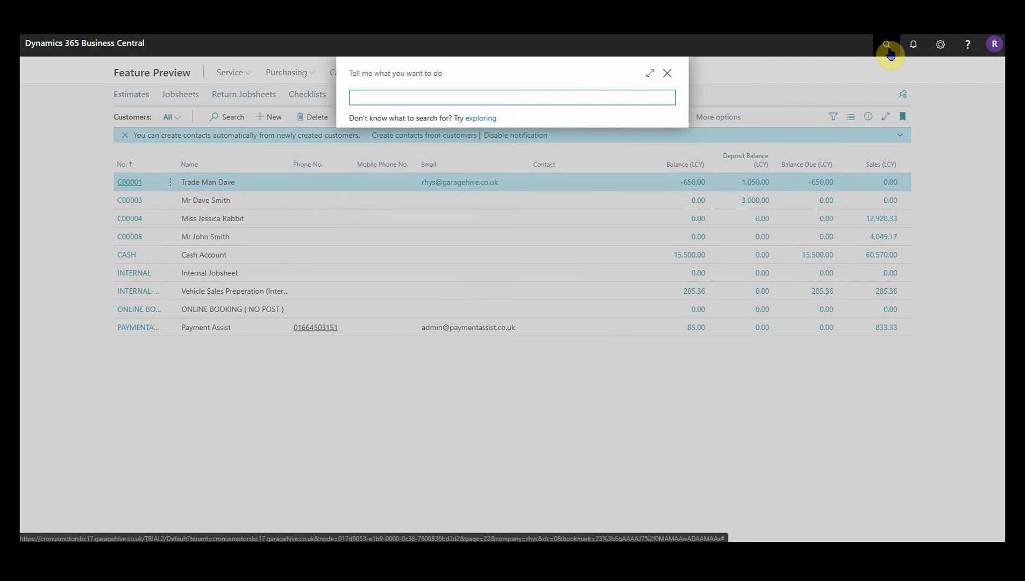
{"action": "type", "text": "sales crer"}
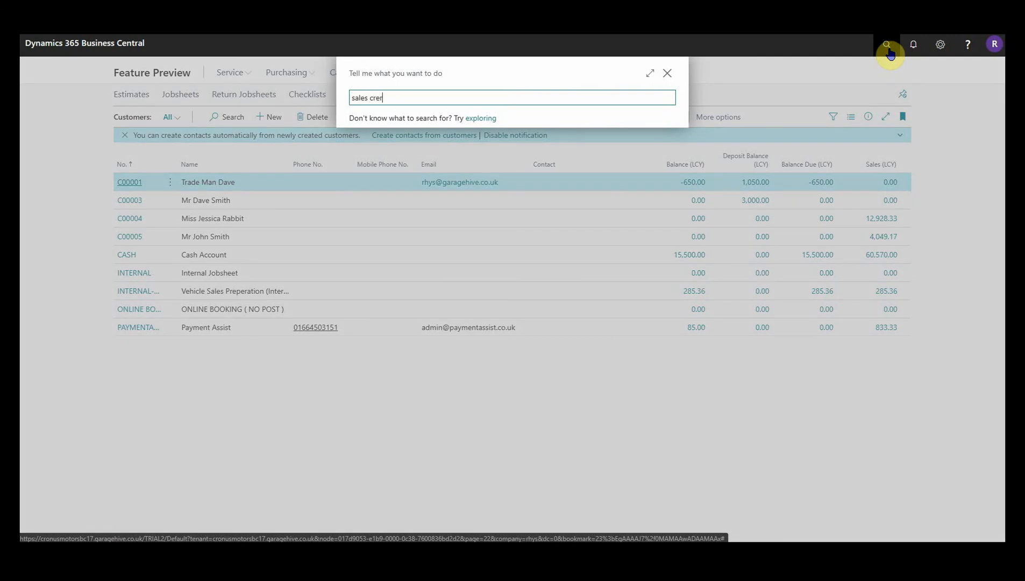
{"action": "key", "text": "Backspace"}
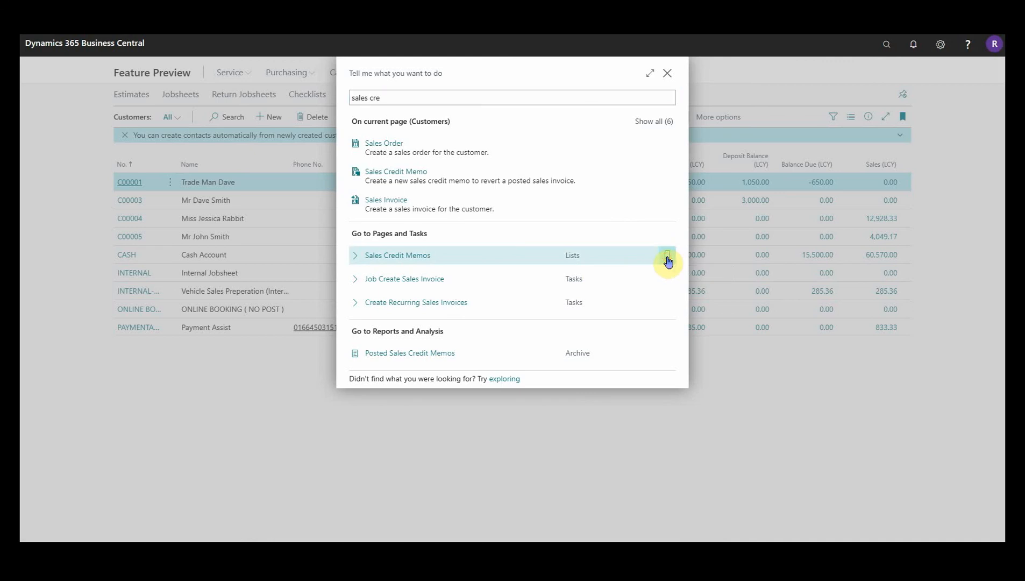
{"action": "left_click", "coordinate": [668, 255]}
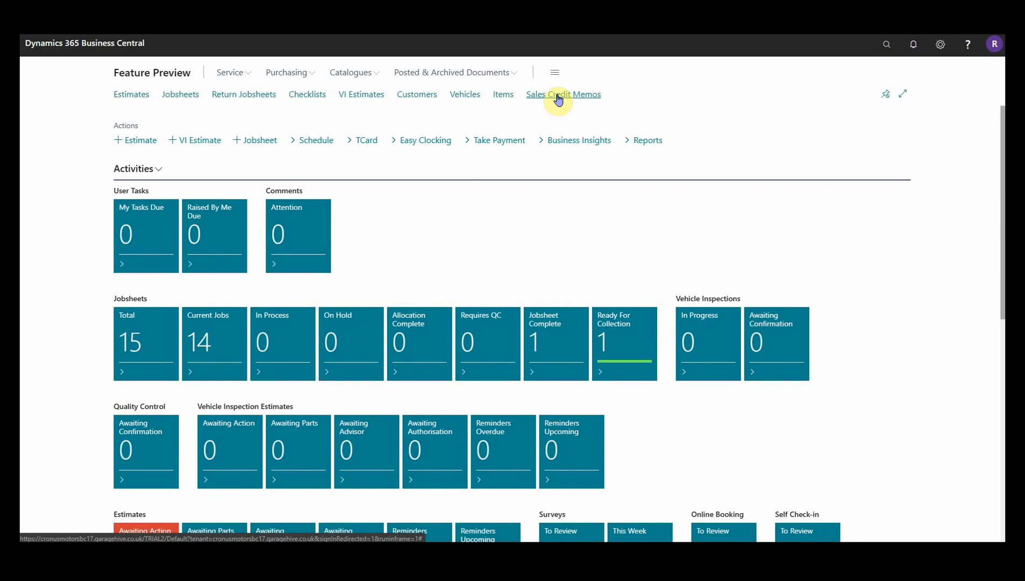
{"action": "left_click", "coordinate": [563, 93]}
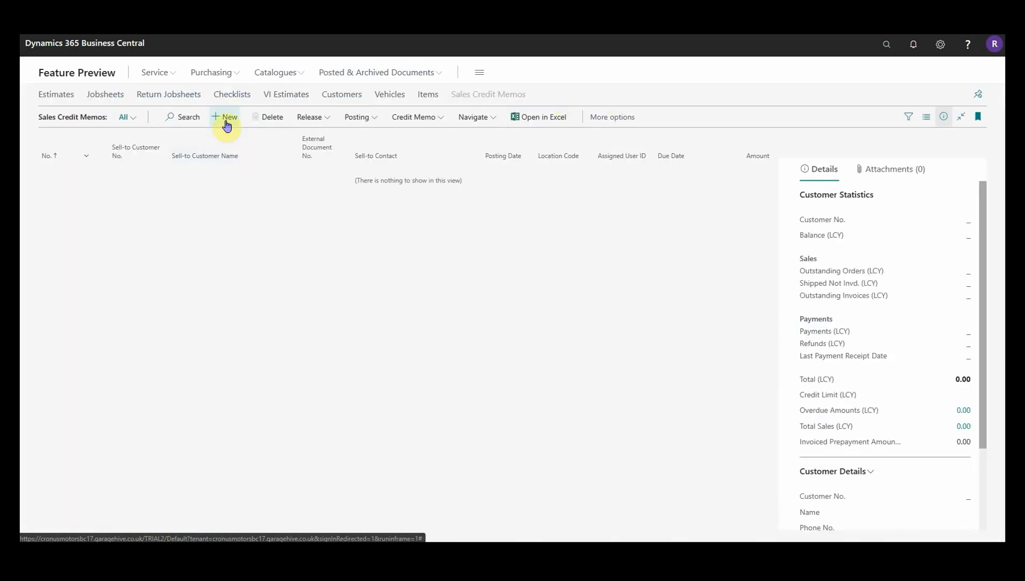
Create Payment Assist credit memo SCRM10002 with an Item line and open the 'pay' item's card
{"action": "left_click", "coordinate": [226, 116]}
{"action": "type", "text": "Payment Assist"}
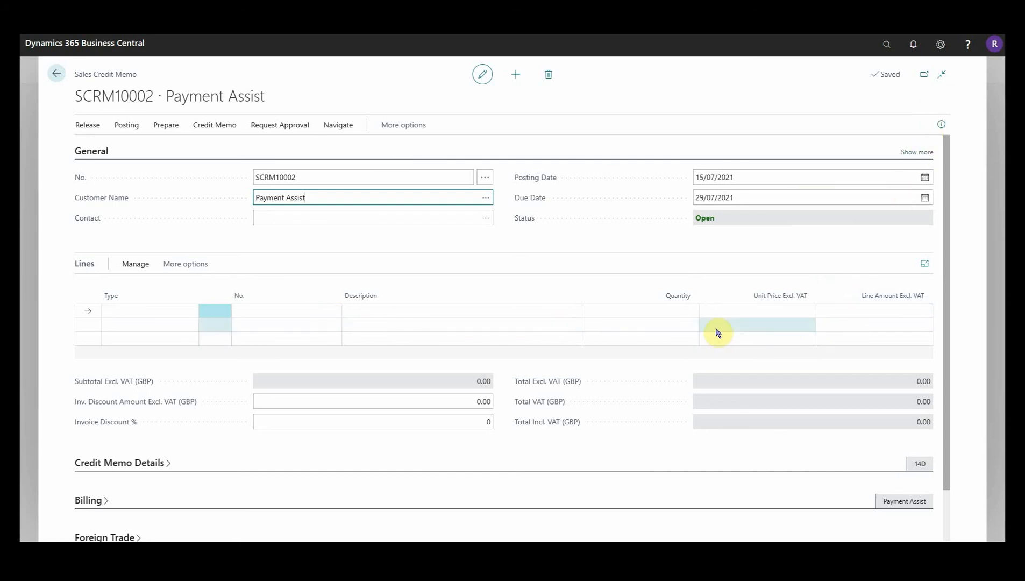
{"action": "left_click", "coordinate": [166, 311]}
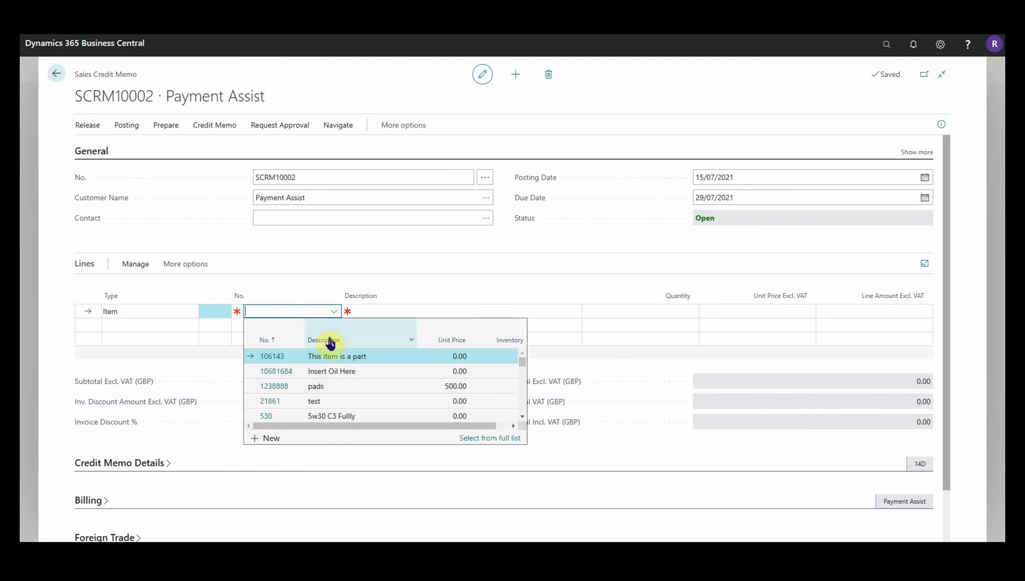
{"action": "type", "text": "pay"}
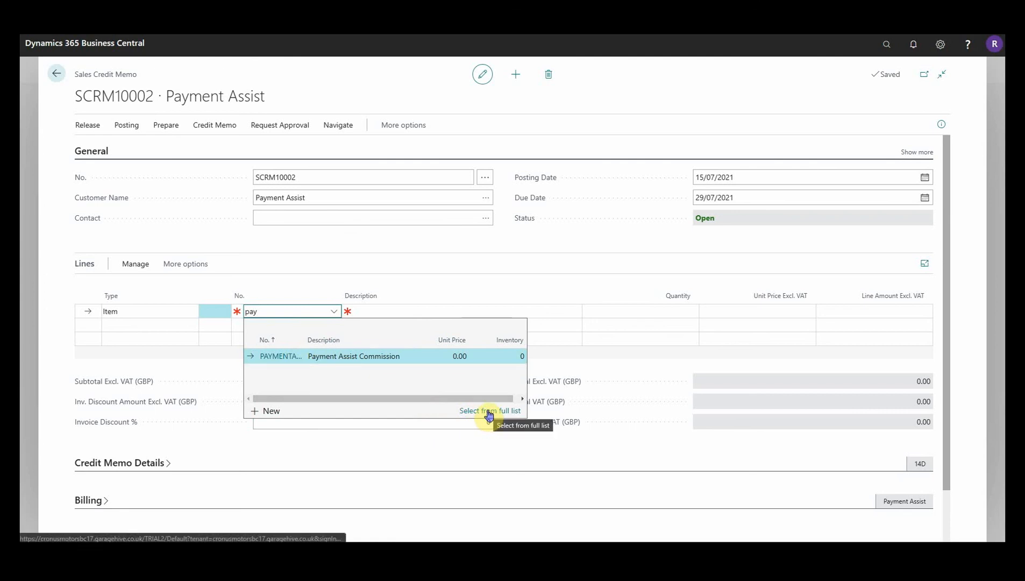
{"action": "left_click", "coordinate": [489, 411]}
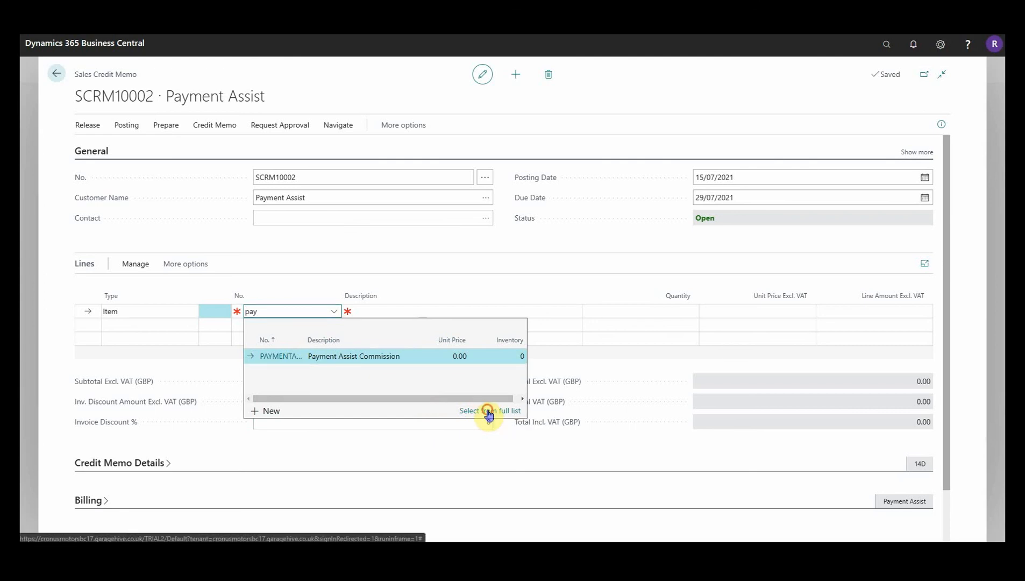
{"action": "left_click", "coordinate": [488, 410]}
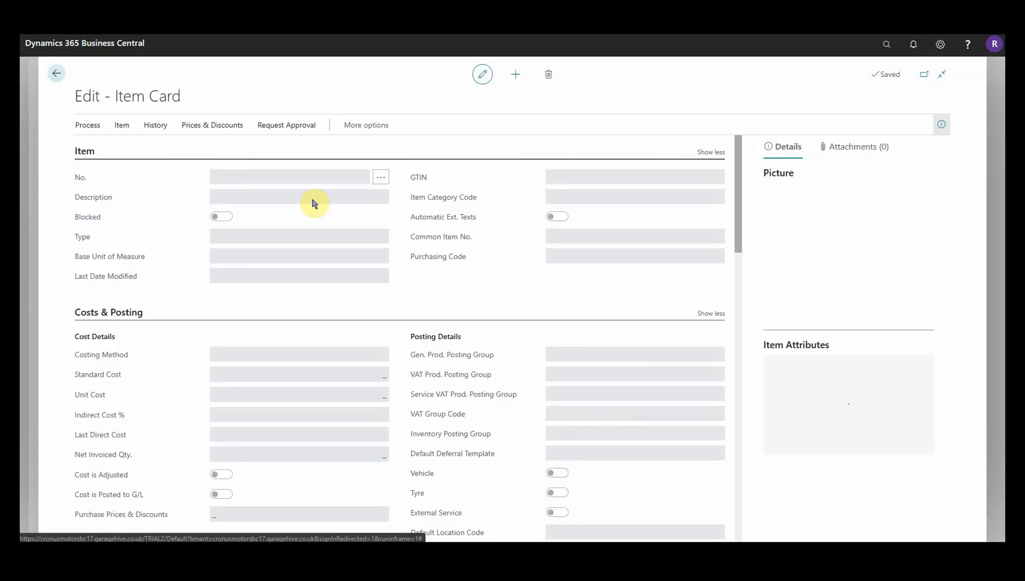
{"action": "left_click", "coordinate": [291, 177]}
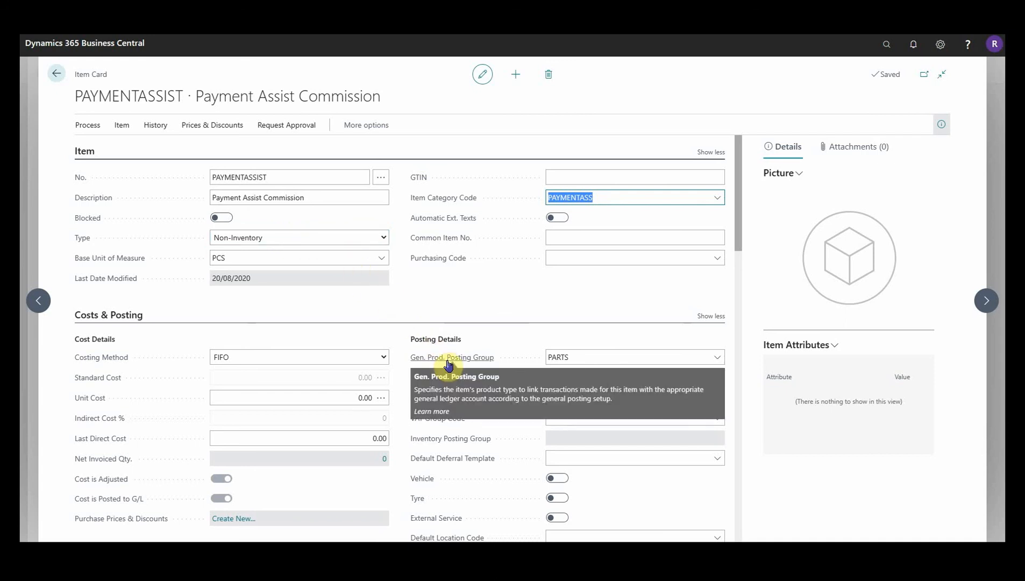
{"action": "left_click", "coordinate": [622, 357]}
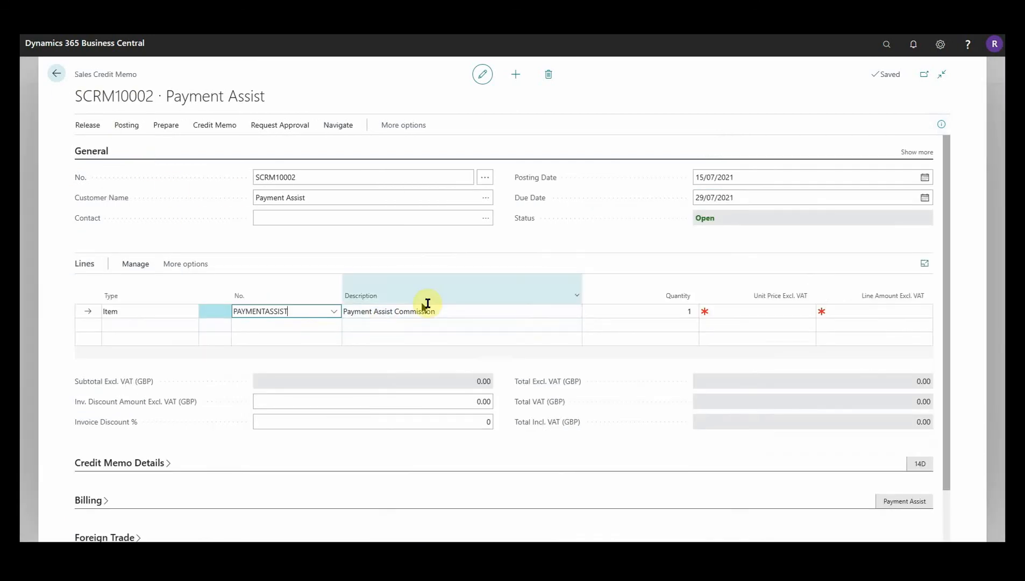
Set the line's Unit Price Excl. VAT to 85/1.2 (70.83)
{"action": "left_click", "coordinate": [758, 311]}
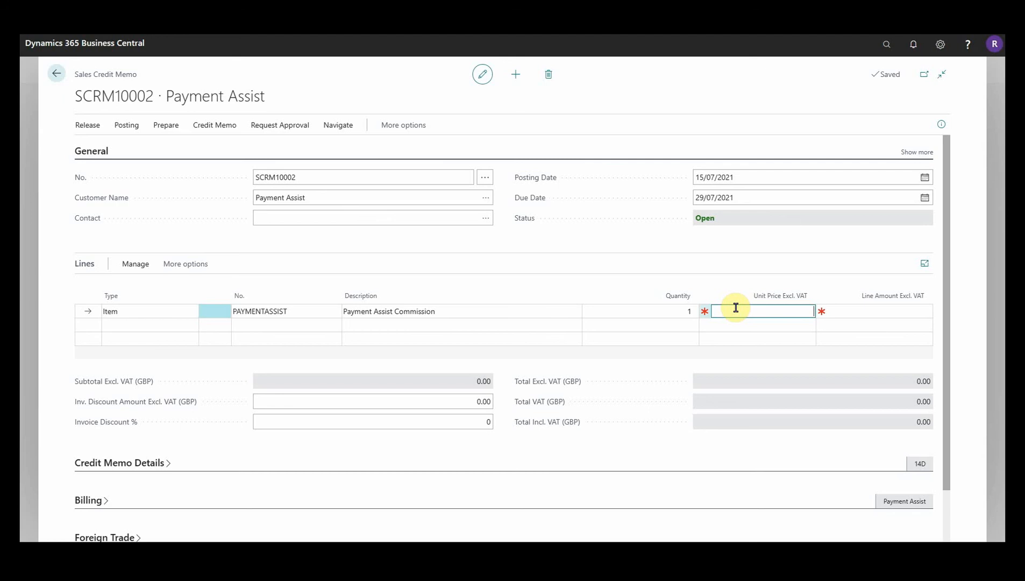
{"action": "type", "text": "85"}
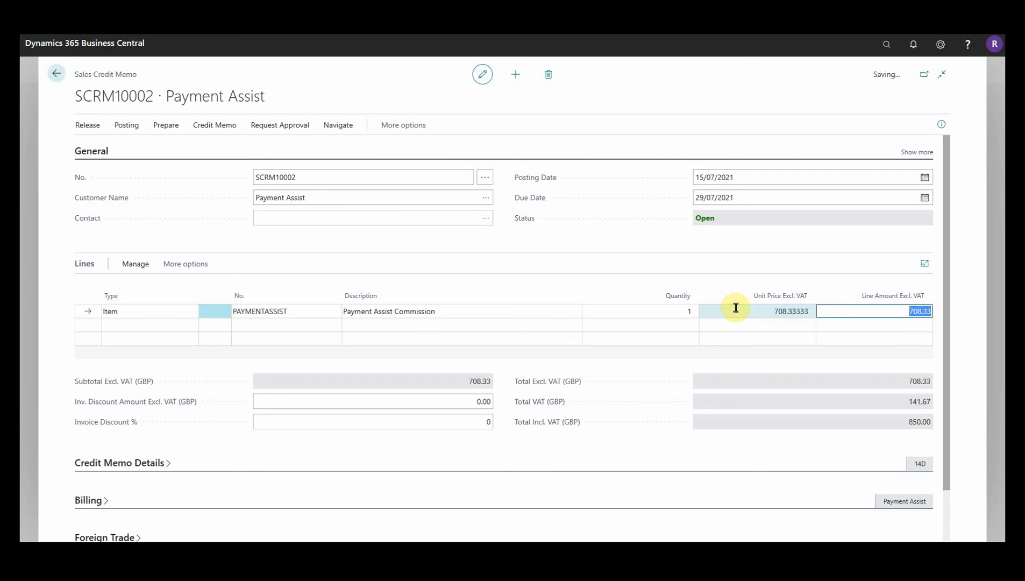
{"action": "type", "text": "8"}
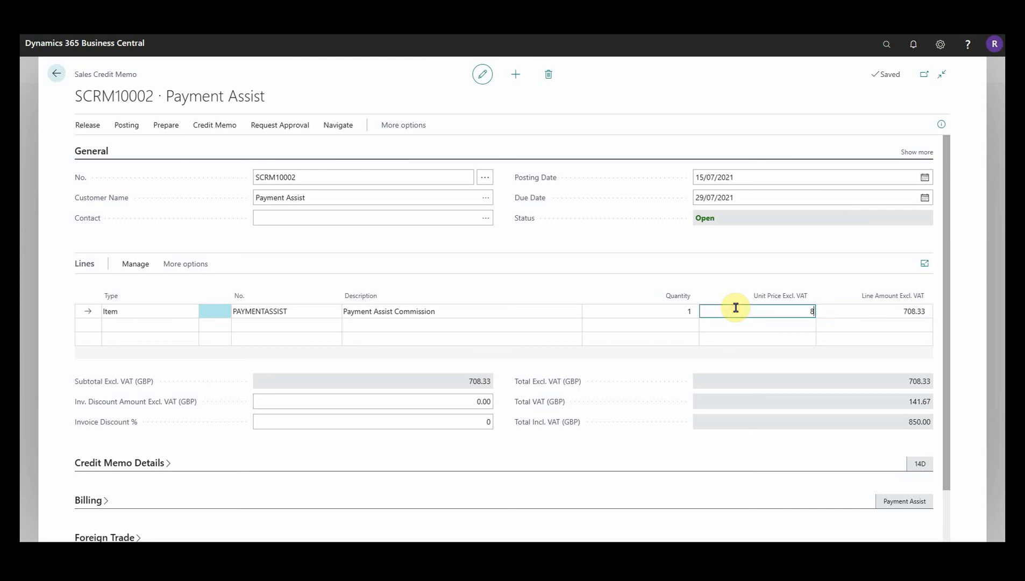
{"action": "type", "text": "85/1.2"}
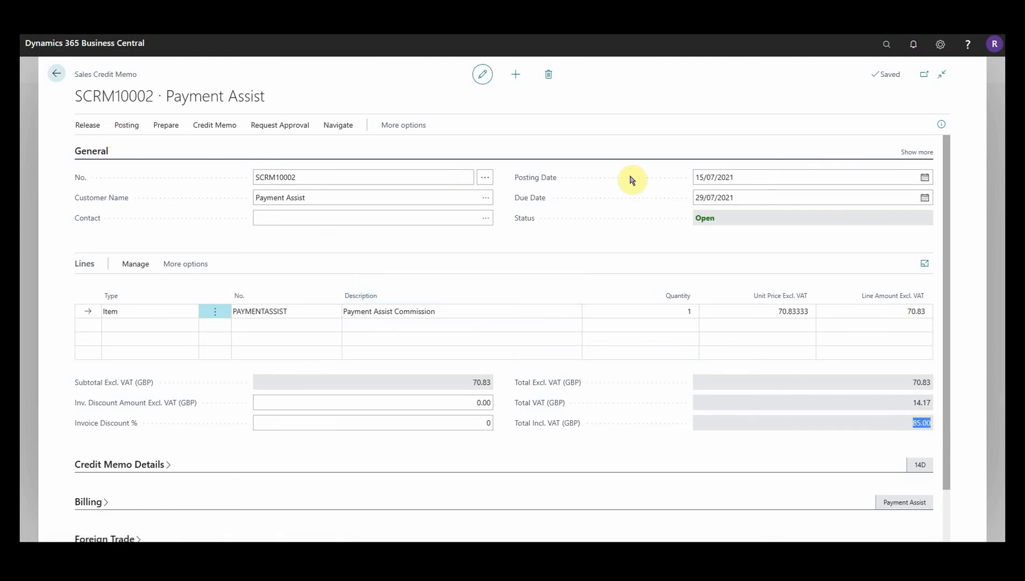
Post credit memo SCRM10002 from the Posting actions and confirm with Yes
{"action": "left_click", "coordinate": [127, 124]}
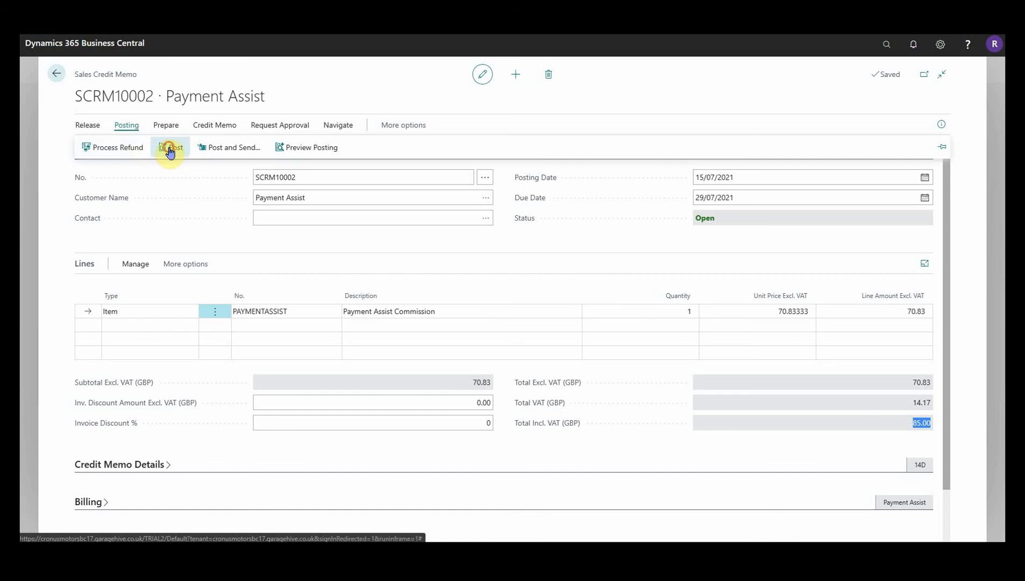
{"action": "left_click", "coordinate": [171, 146]}
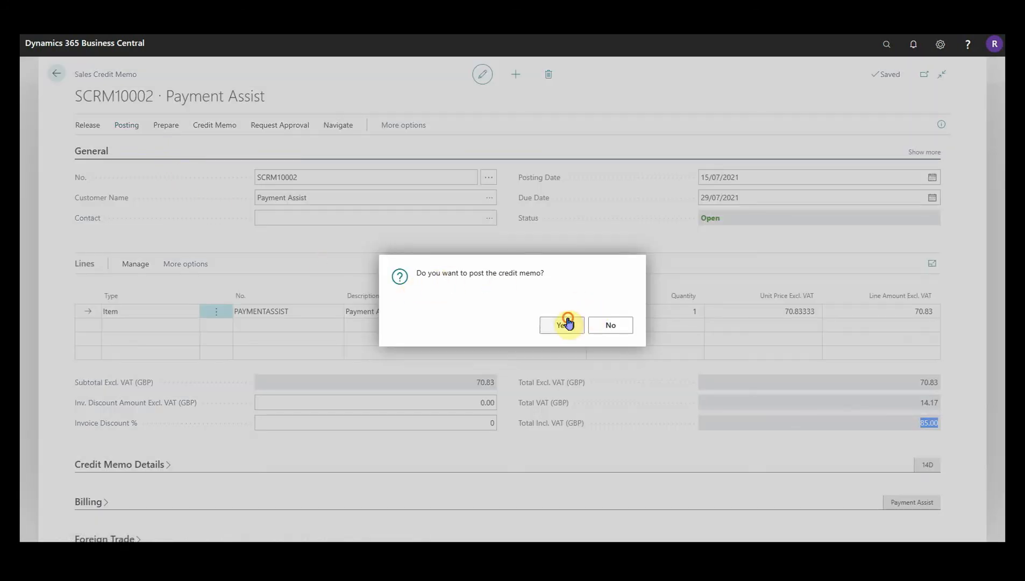
{"action": "left_click", "coordinate": [560, 325]}
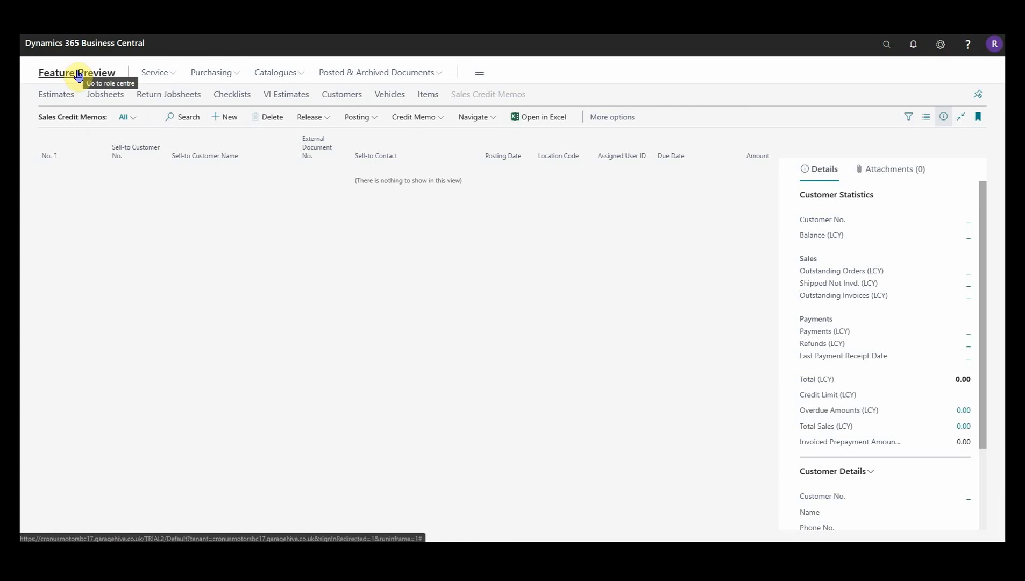
Drill into Payment Assist's Balance from the customer list to view its ledger entries
{"action": "left_click", "coordinate": [76, 72]}
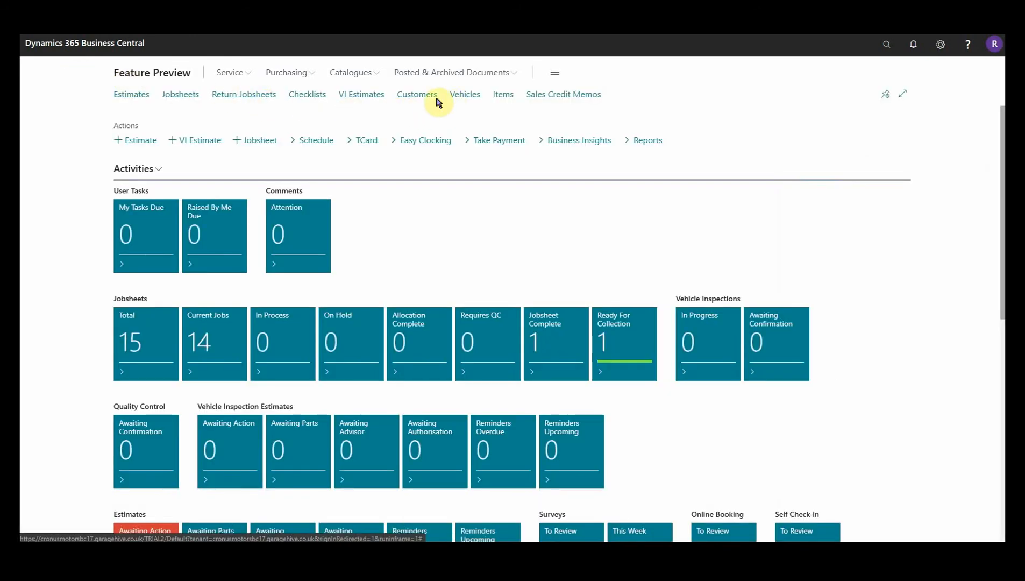
{"action": "left_click", "coordinate": [416, 94]}
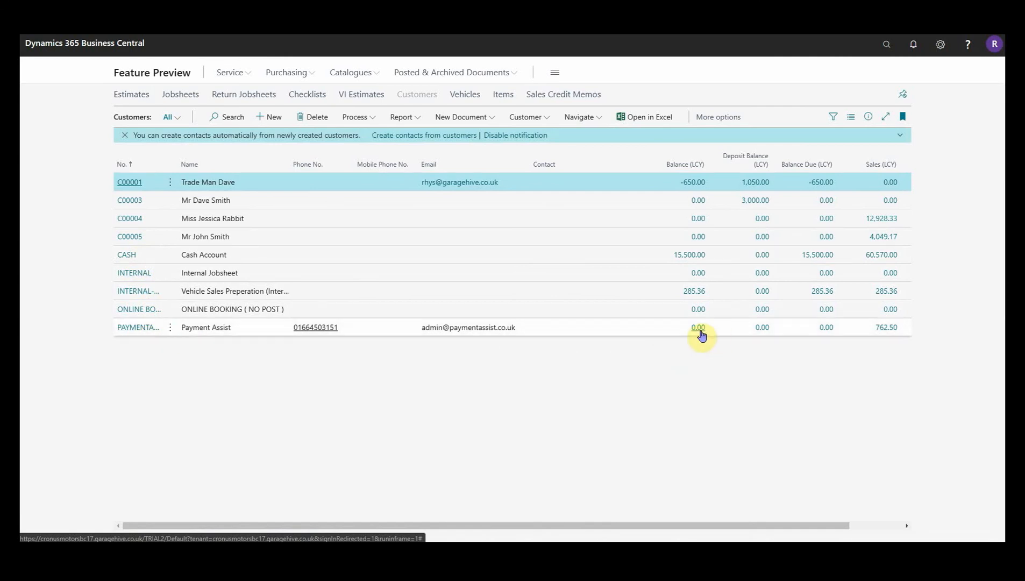
{"action": "left_click", "coordinate": [698, 327]}
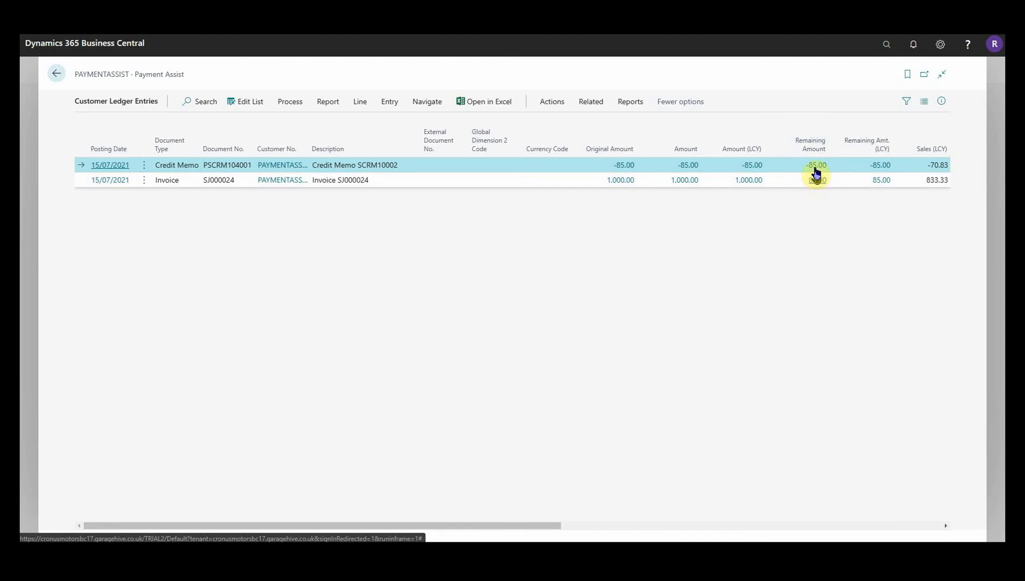
{"action": "mouse_move", "coordinate": [815, 179]}
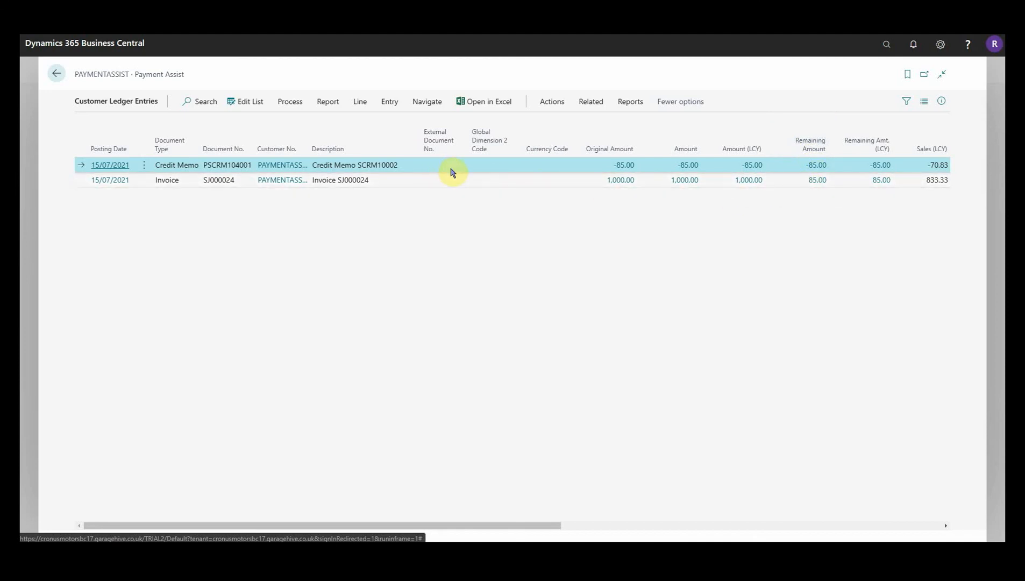
Set the Applies-to ID on invoice SJ000024 and post the -85.00 credit memo's application
{"action": "left_click", "coordinate": [290, 102]}
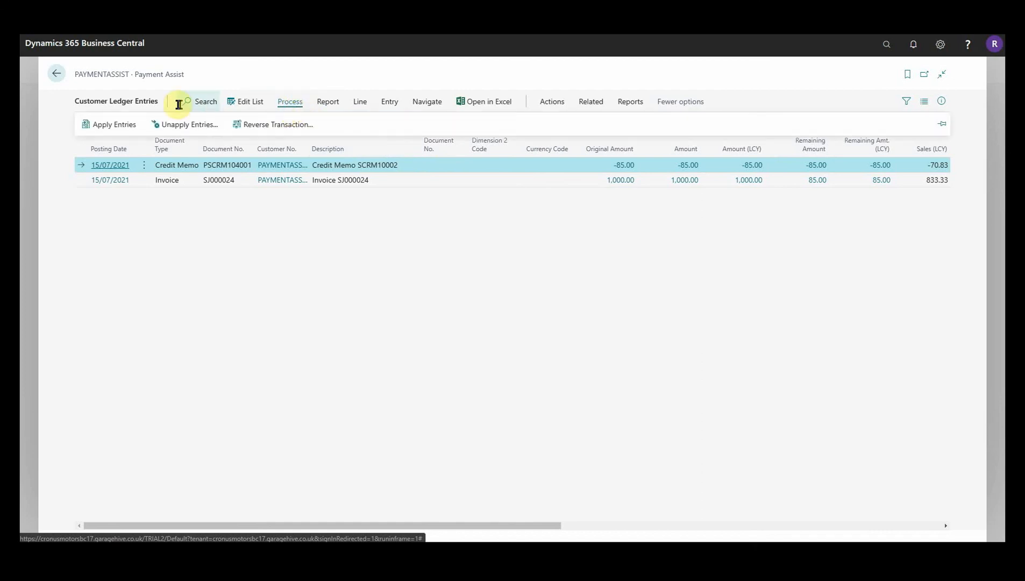
{"action": "left_click", "coordinate": [109, 125]}
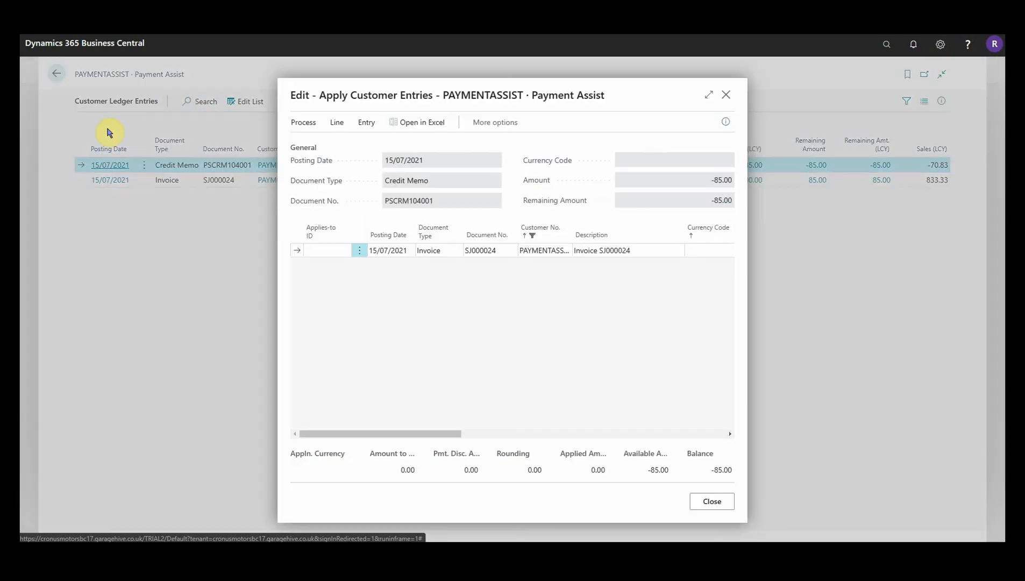
{"action": "left_click", "coordinate": [327, 250]}
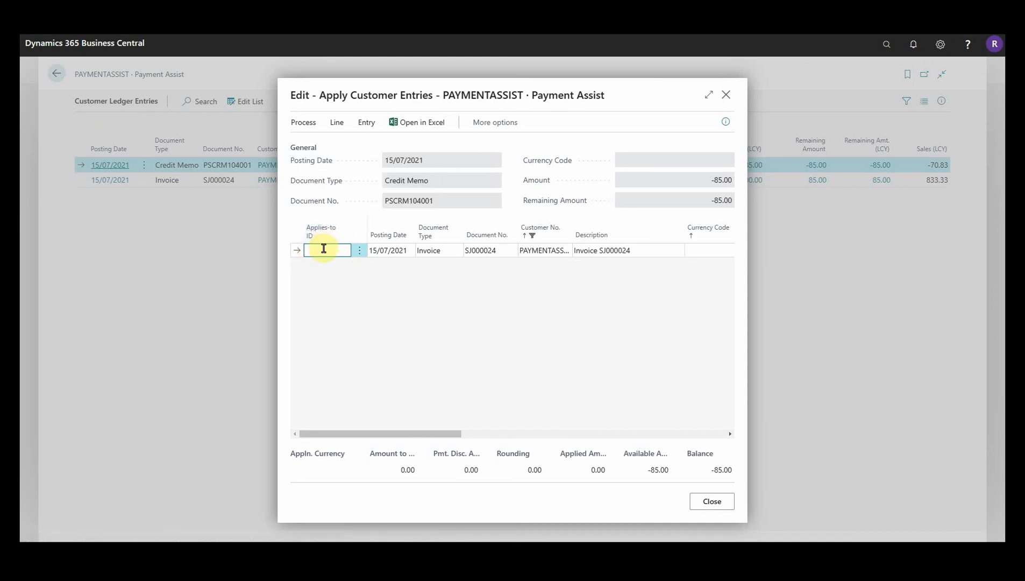
{"action": "left_click", "coordinate": [302, 122]}
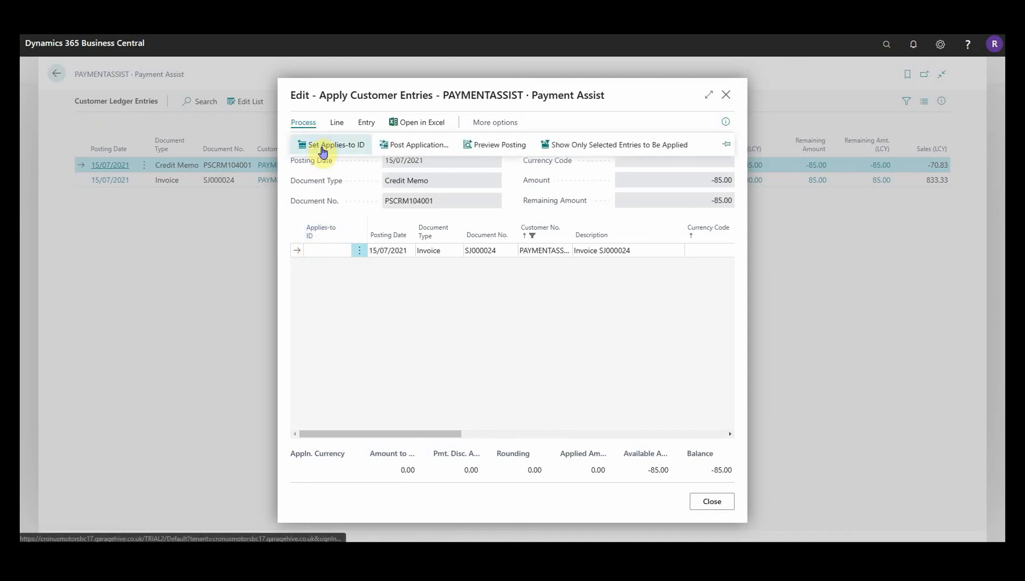
{"action": "left_click", "coordinate": [334, 144]}
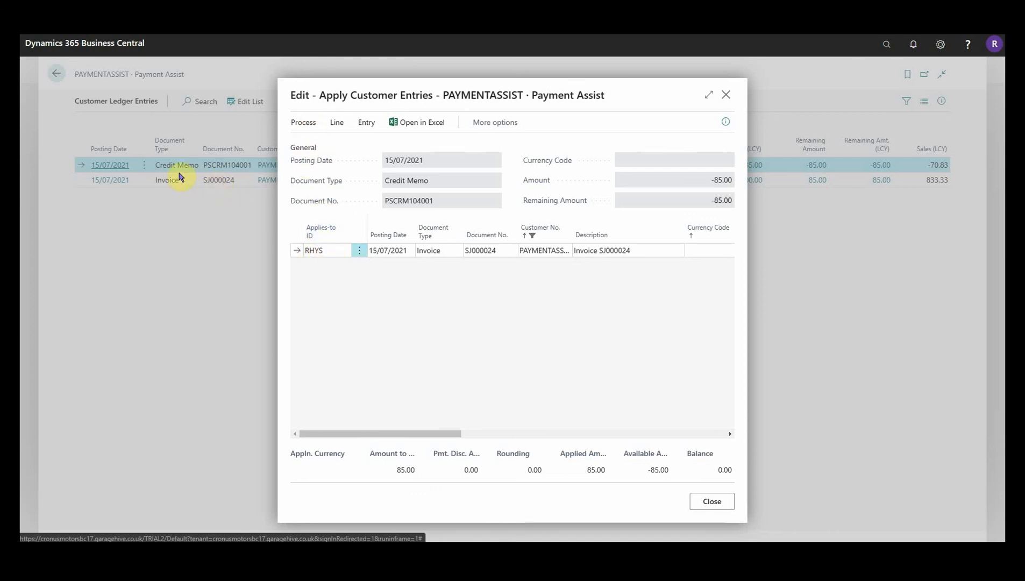
{"action": "mouse_move", "coordinate": [549, 268]}
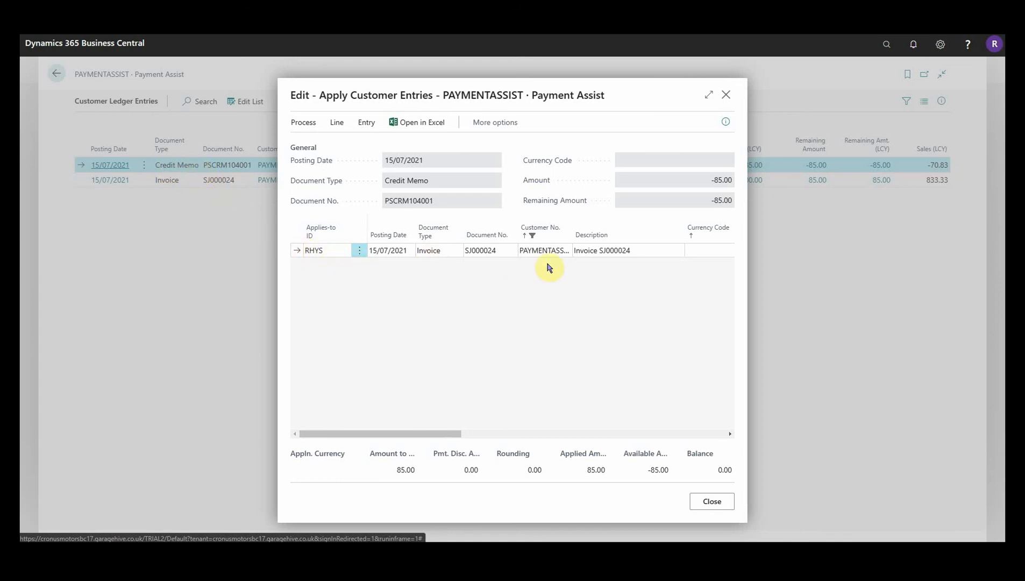
{"action": "left_click", "coordinate": [303, 122]}
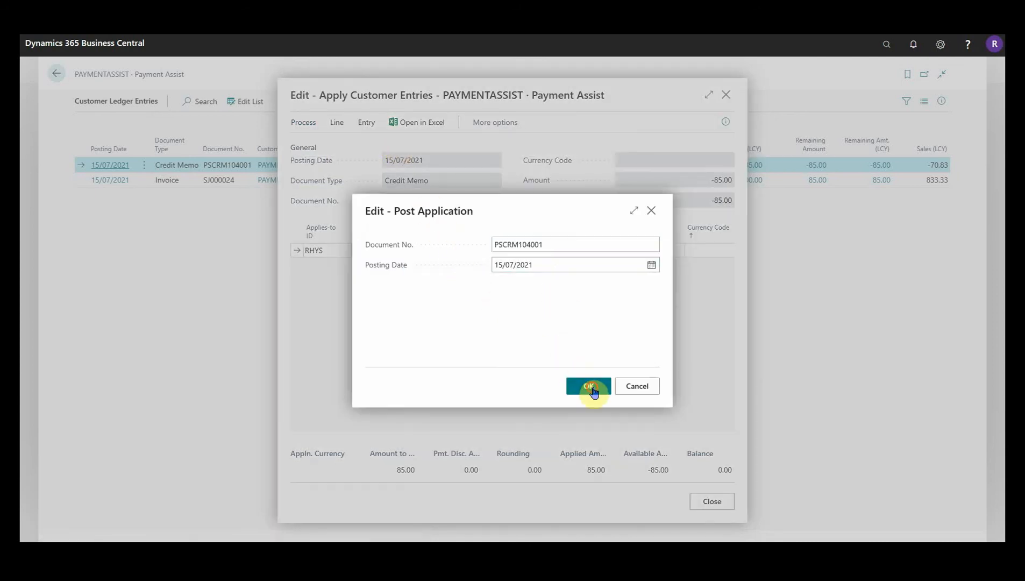
{"action": "left_click", "coordinate": [587, 386]}
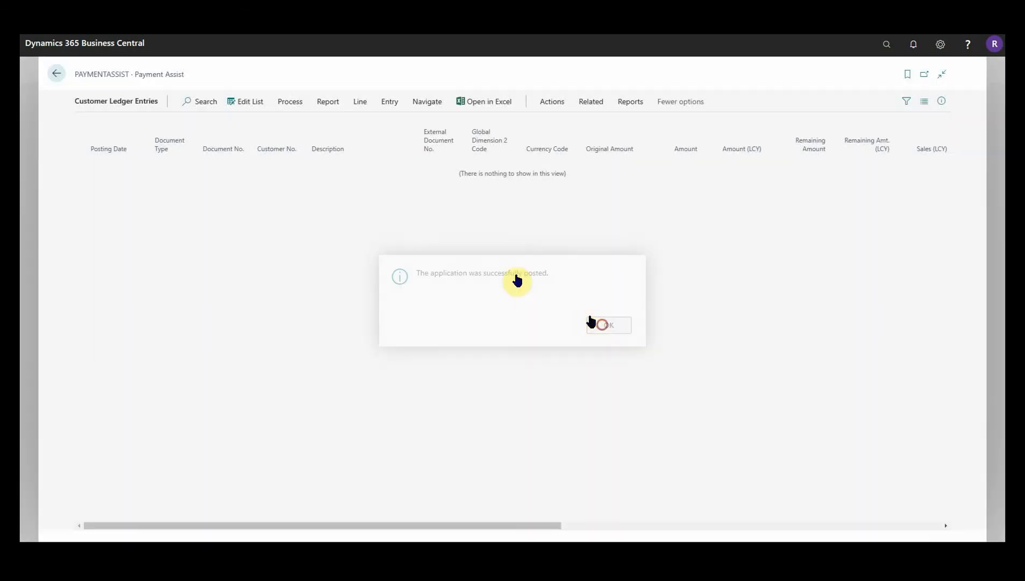
{"action": "left_click", "coordinate": [608, 325]}
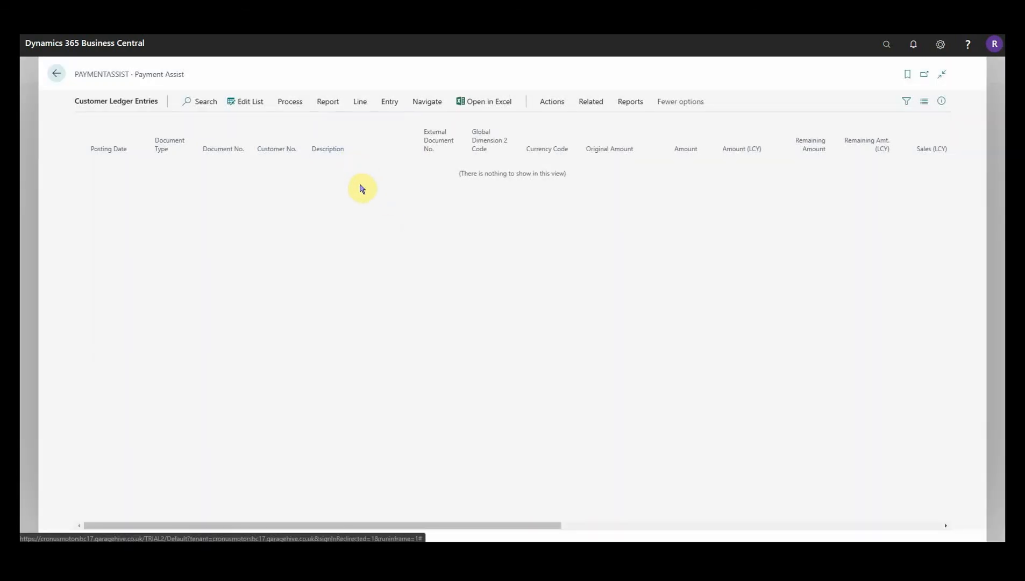
{"action": "mouse_move", "coordinate": [685, 253]}
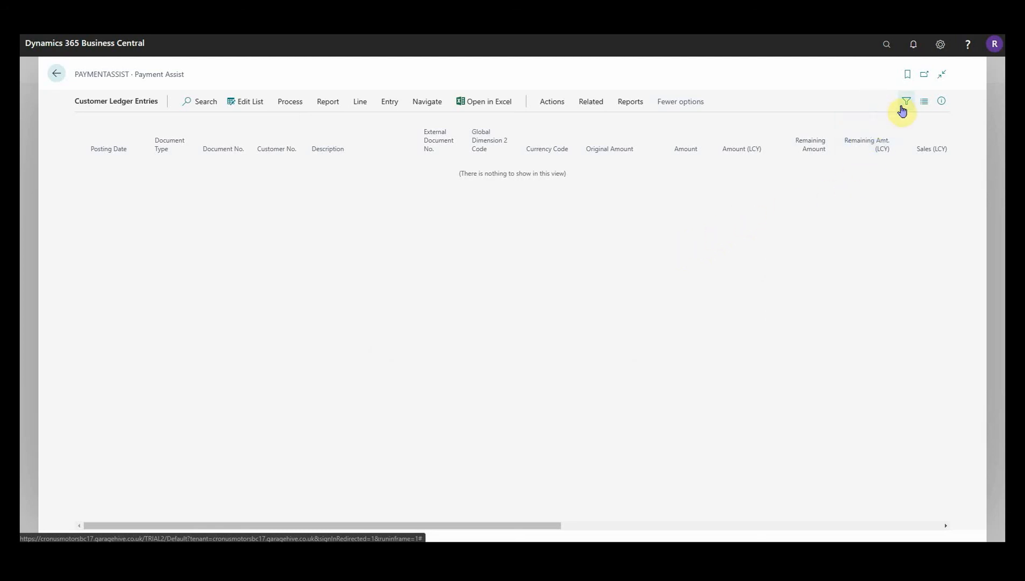
Remove the Open = Yes filter, then select the payment and credit memo entries
{"action": "left_click", "coordinate": [906, 102]}
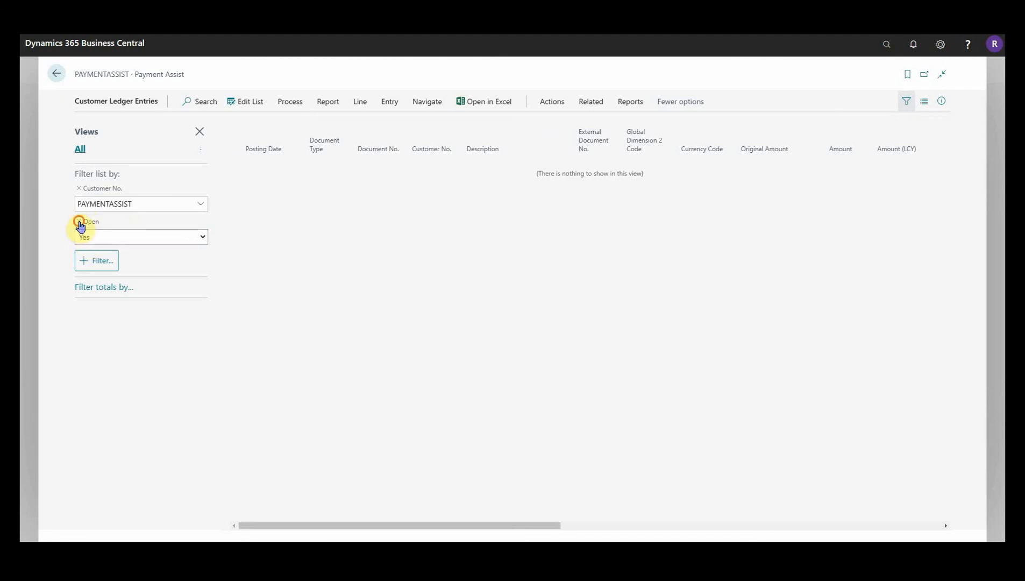
{"action": "left_click", "coordinate": [78, 223]}
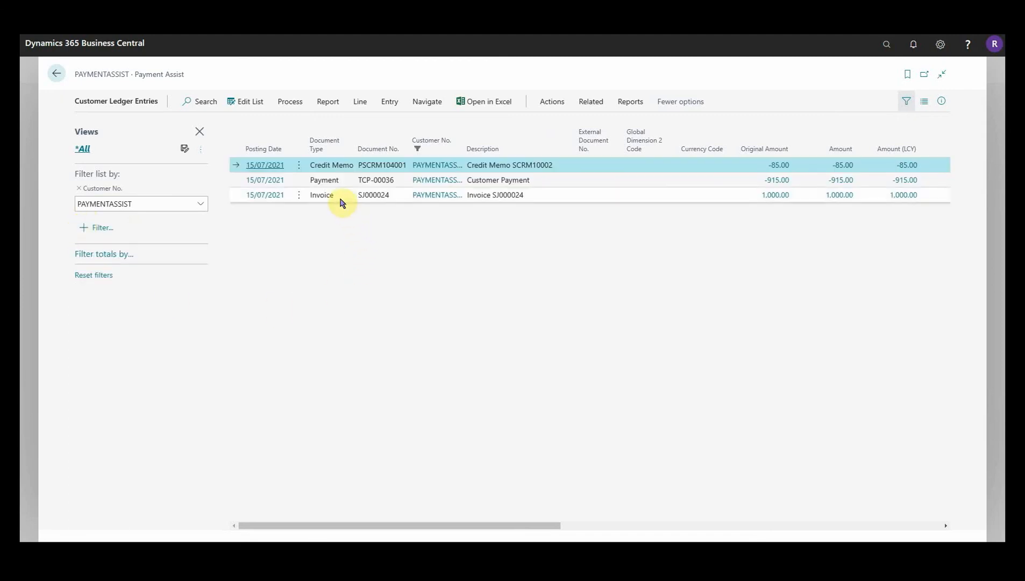
{"action": "left_click", "coordinate": [323, 179]}
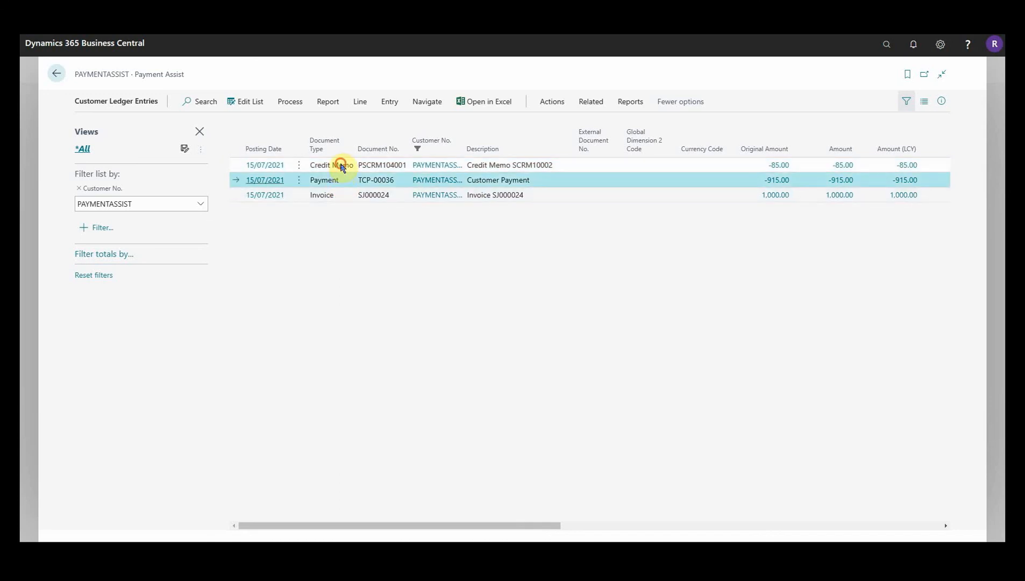
{"action": "left_click", "coordinate": [331, 165]}
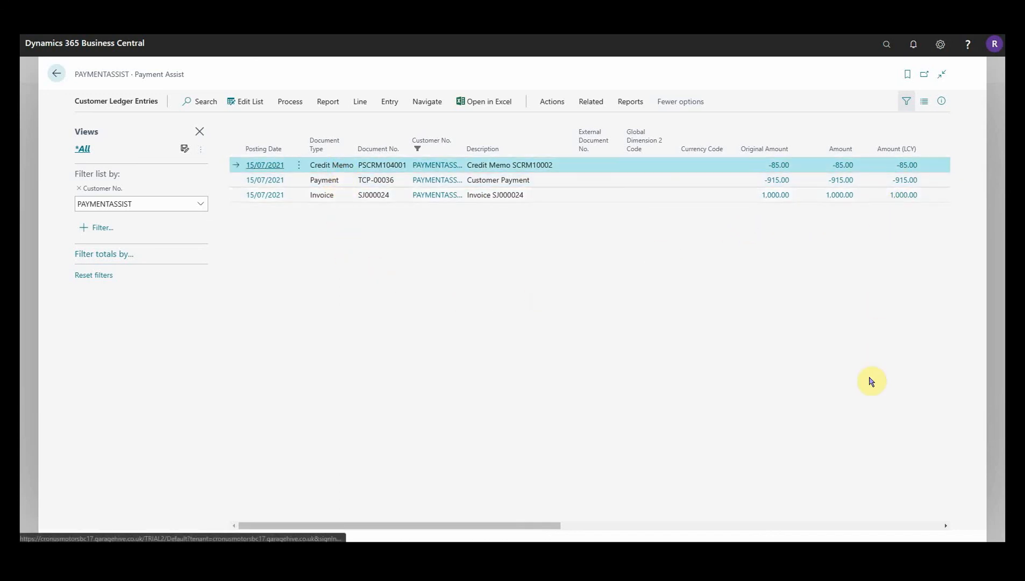